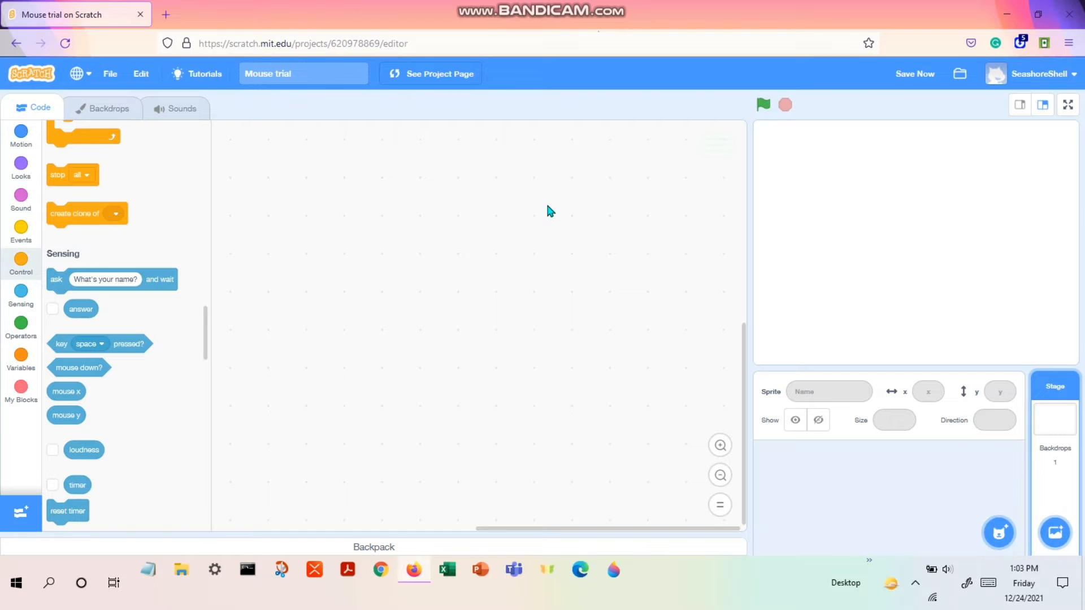
{"action": "mouse_move", "coordinate": [549, 205]}
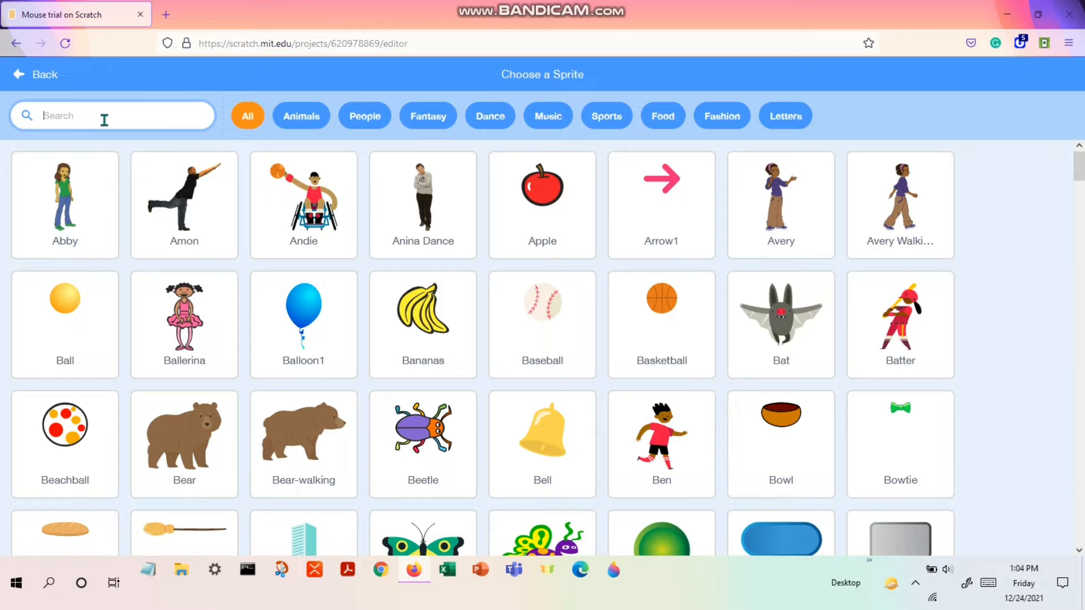
- Search the sprite library for 'sta' and add the Star sprite
{"action": "type", "text": "sta"}
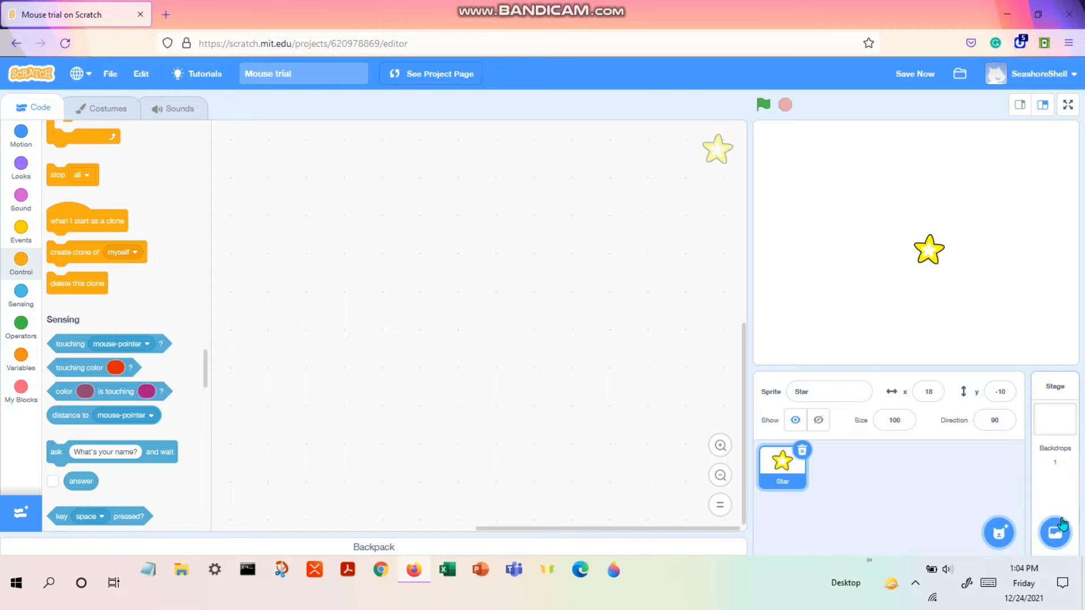
- Add the Stripes backdrop from the Patterns category of the backdrop library
{"action": "left_click", "coordinate": [1054, 533]}
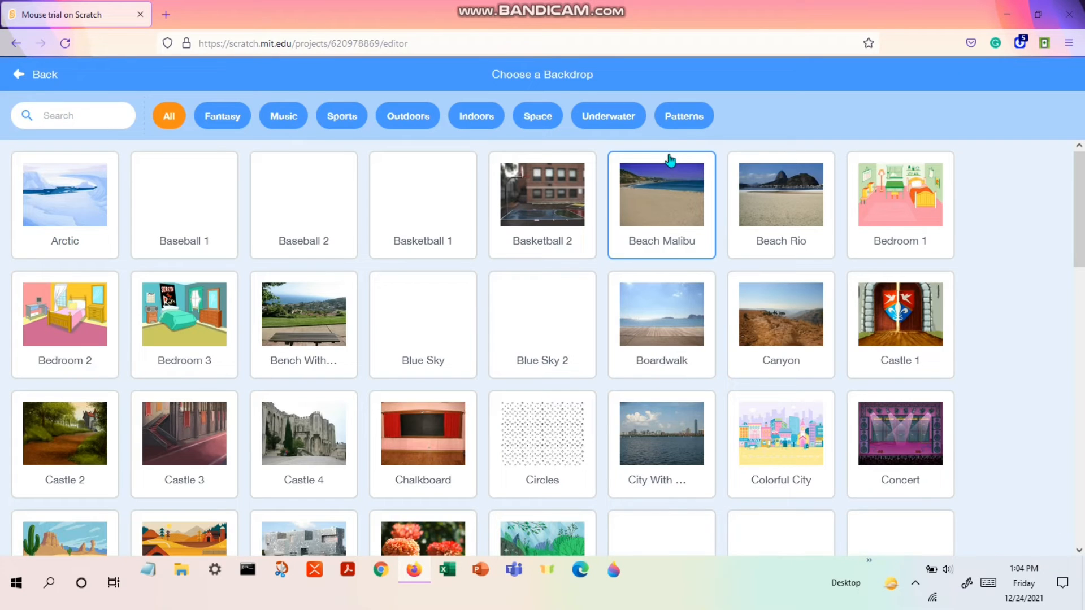
{"action": "left_click", "coordinate": [684, 116]}
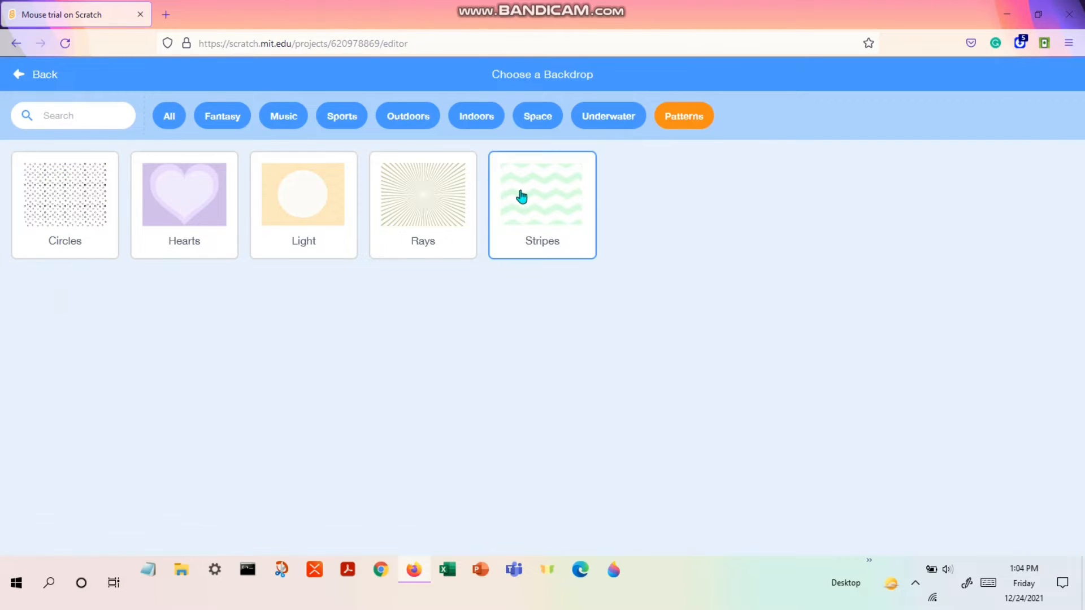
{"action": "left_click", "coordinate": [521, 196]}
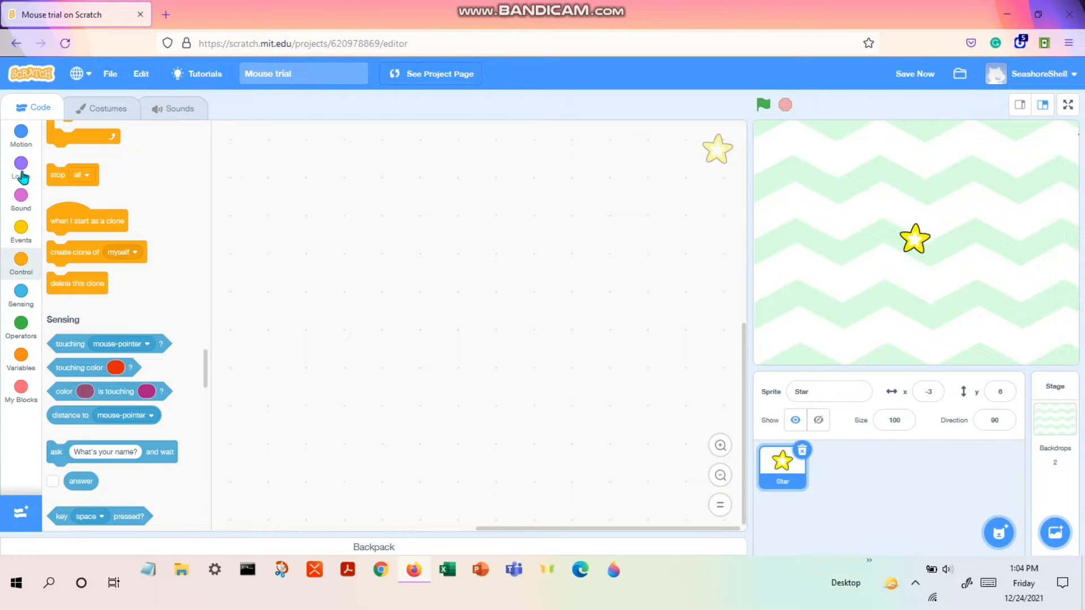
- Wrap a 'go to mouse-pointer' block in a forever loop, then test and stop it
{"action": "left_click", "coordinate": [21, 136]}
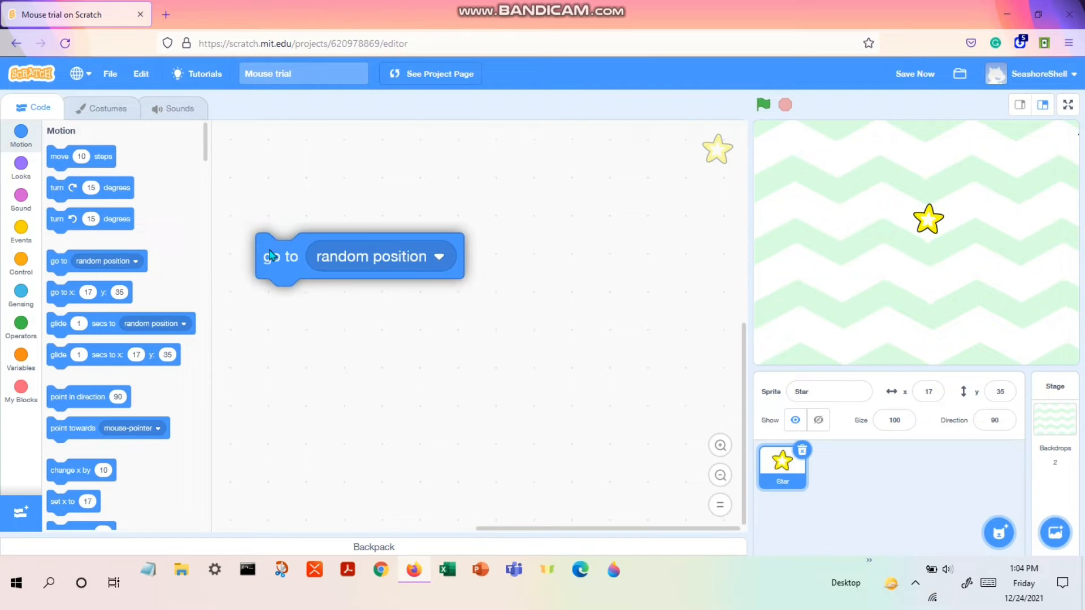
{"action": "left_click", "coordinate": [441, 257]}
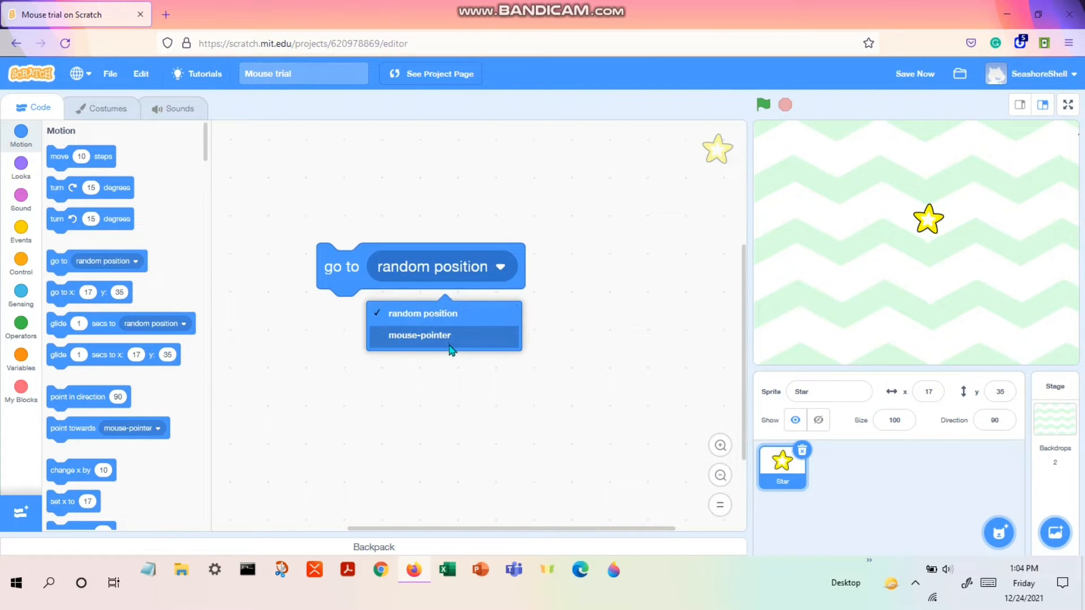
{"action": "left_click", "coordinate": [419, 335]}
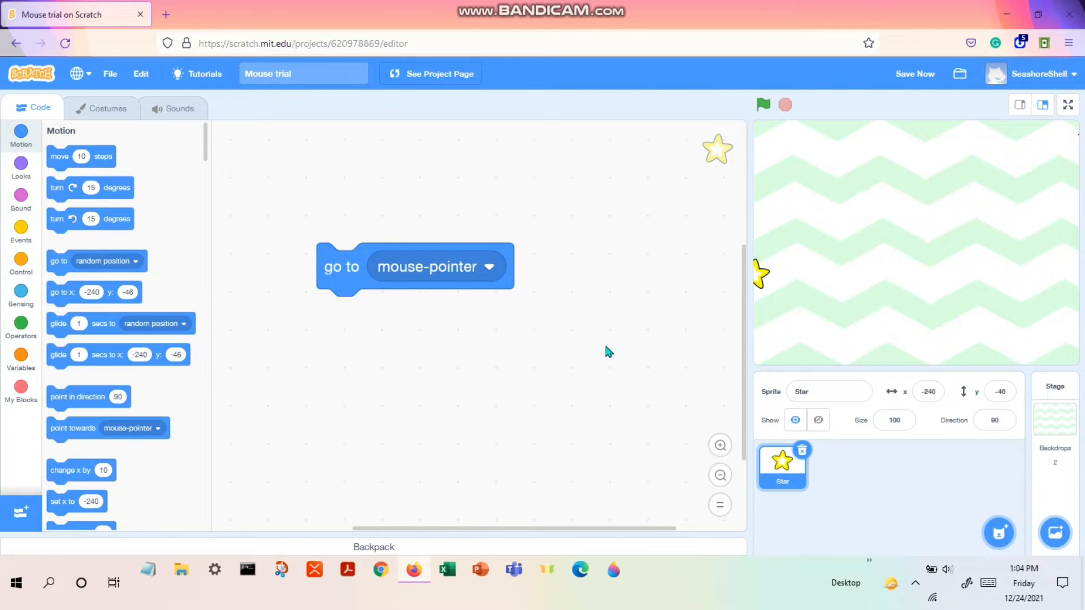
{"action": "mouse_move", "coordinate": [756, 283]}
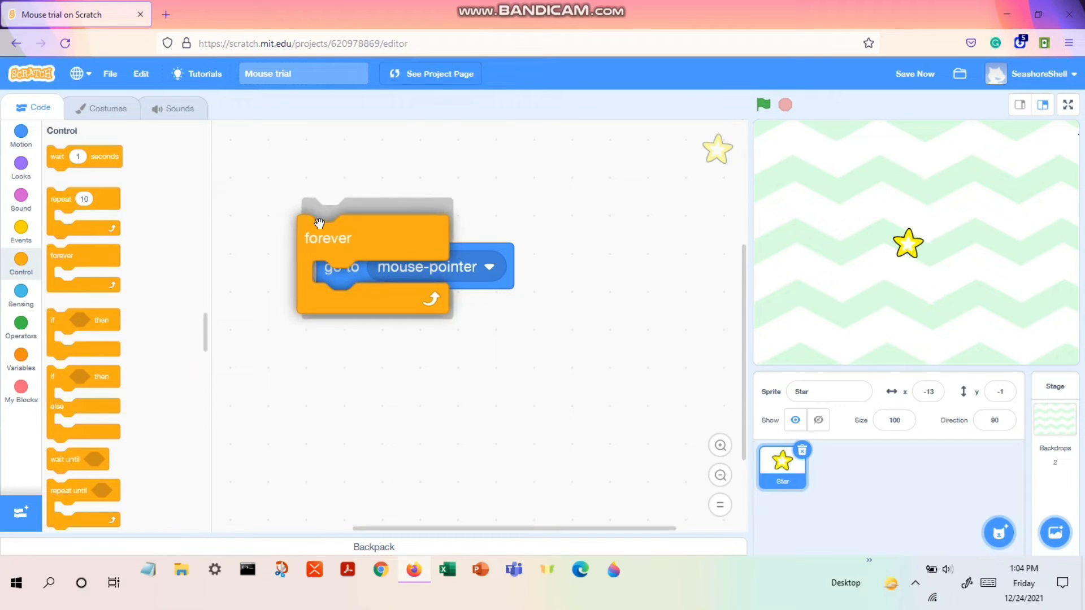
{"action": "left_click", "coordinate": [763, 105]}
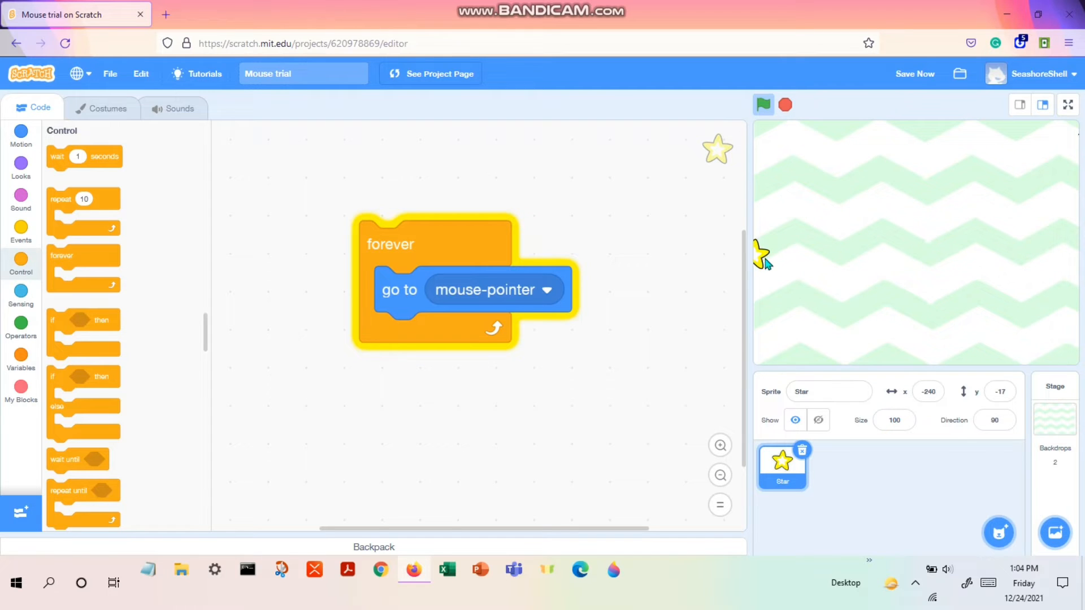
{"action": "left_click", "coordinate": [785, 105]}
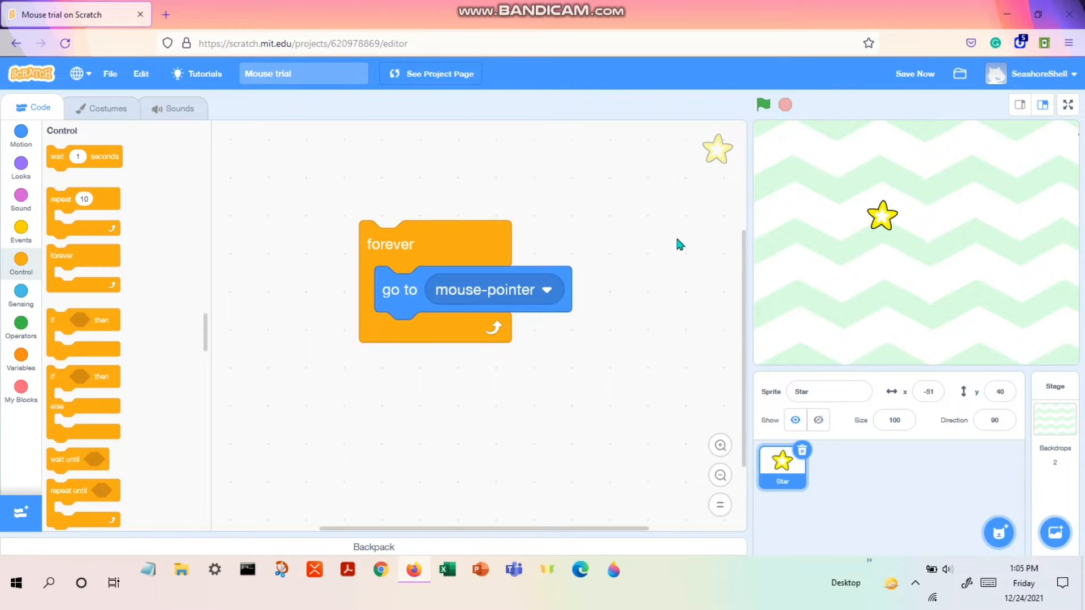
{"action": "left_click", "coordinate": [21, 228]}
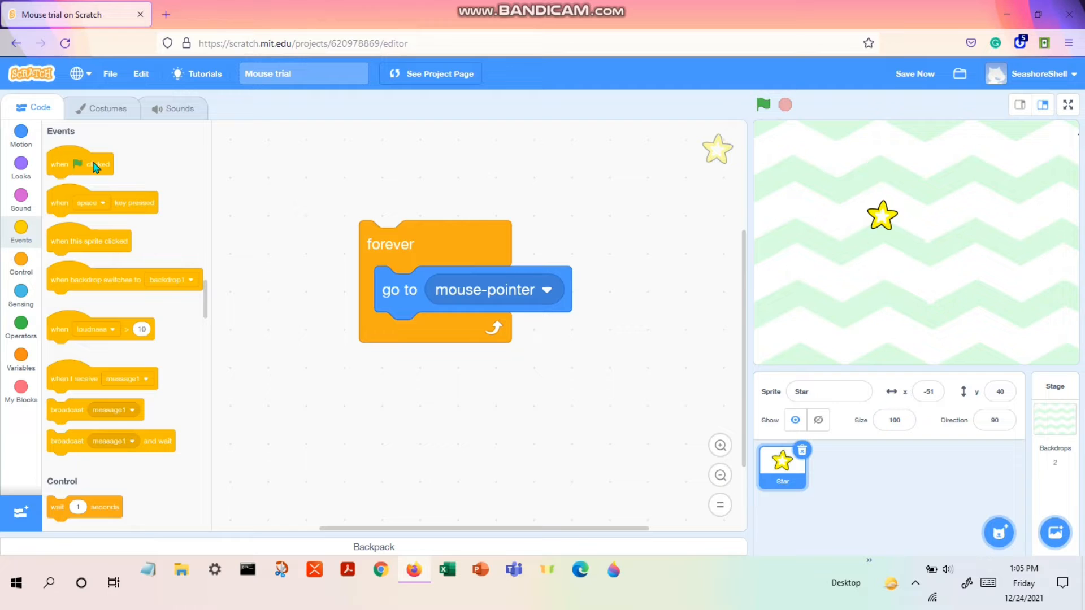
- Top the forever loop with 'when green flag clicked' and move the script top right
{"action": "left_click_drag", "start_coordinate": [80, 163], "coordinate": [443, 207]}
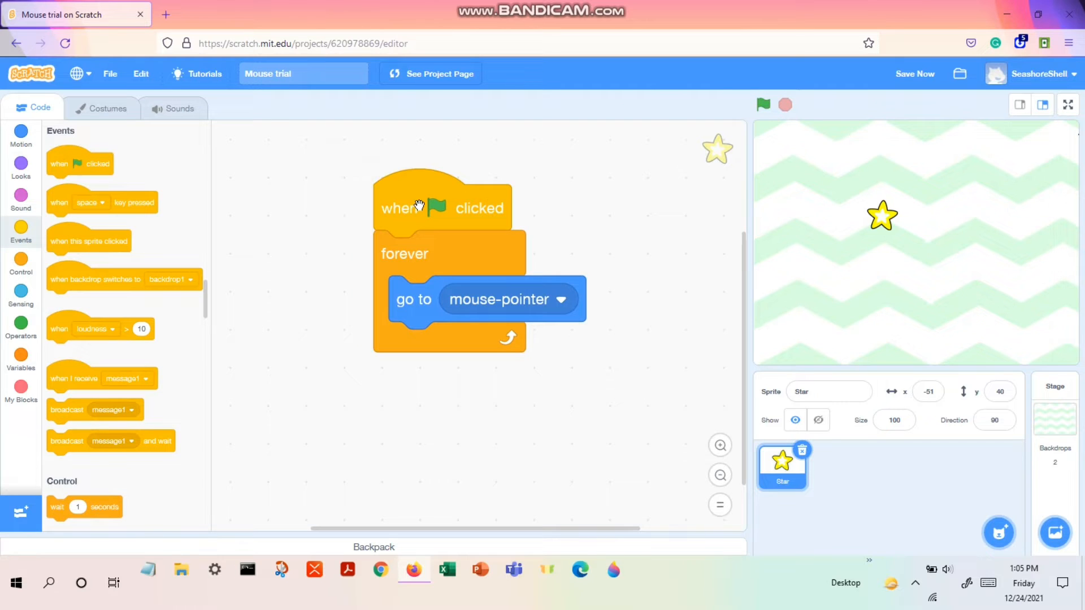
{"action": "left_click_drag", "start_coordinate": [415, 207], "coordinate": [592, 169]}
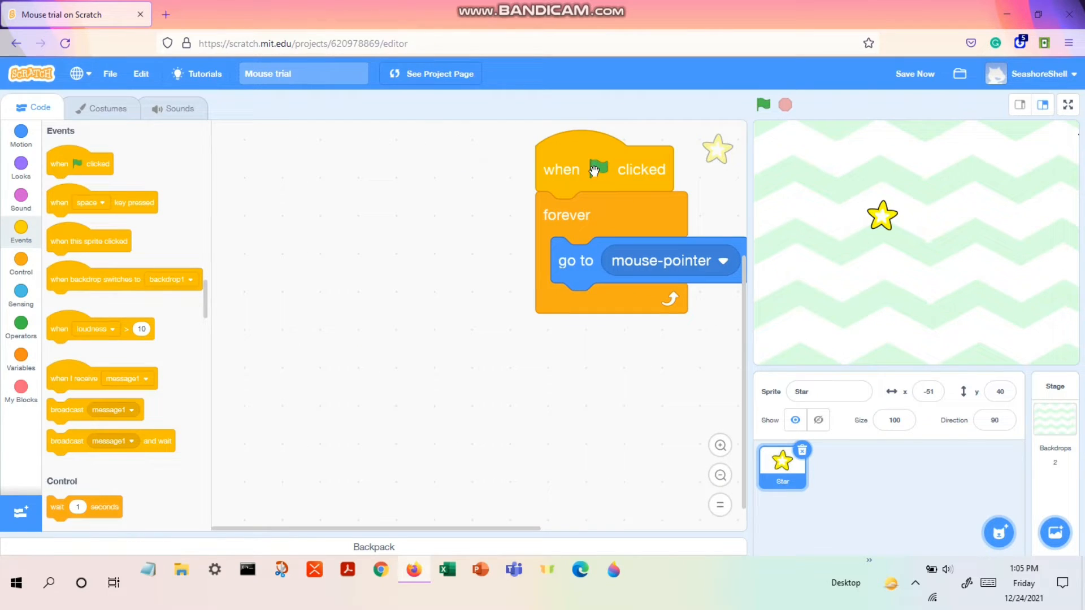
{"action": "mouse_move", "coordinate": [352, 261]}
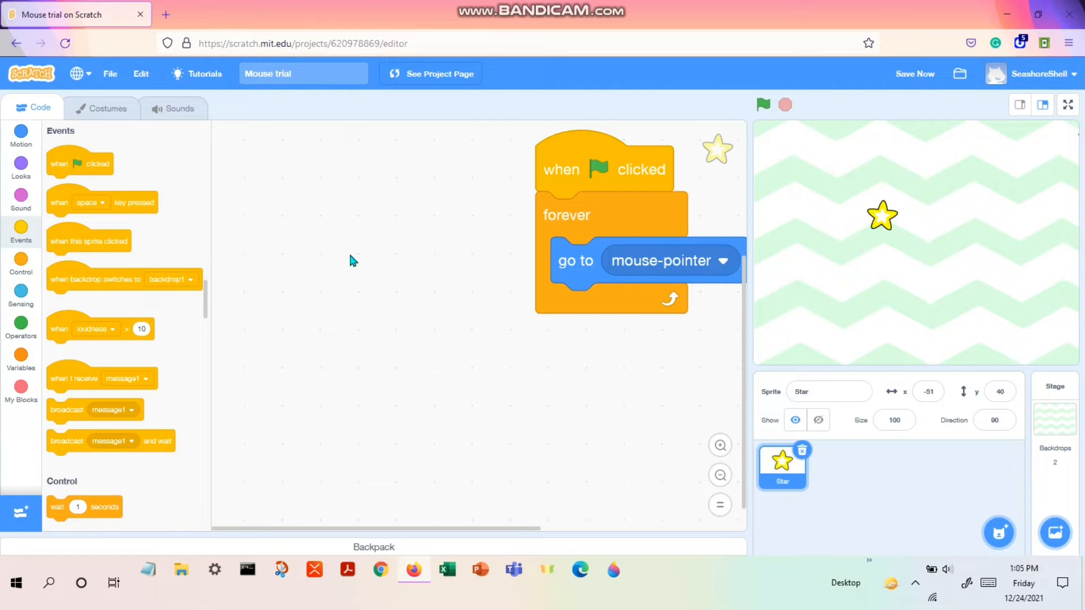
{"action": "mouse_move", "coordinate": [356, 274]}
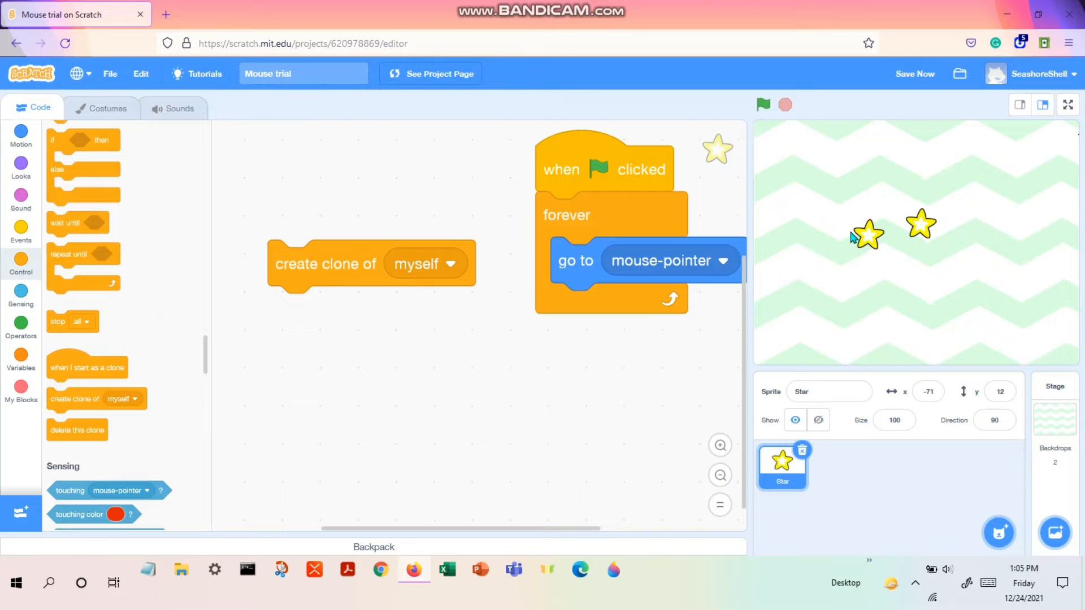
{"action": "mouse_move", "coordinate": [764, 260]}
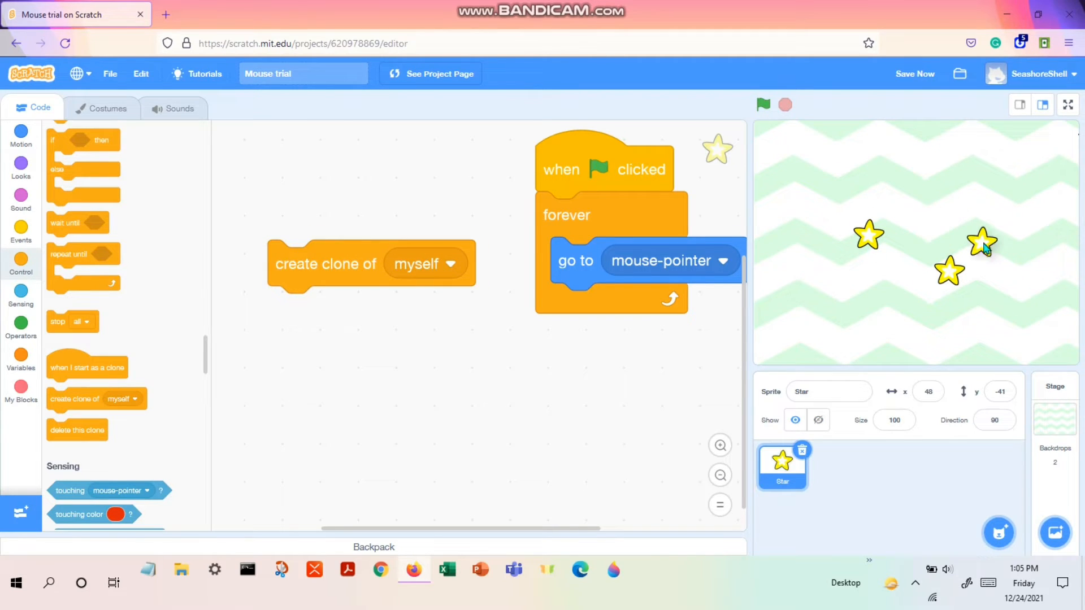
- Test 'create clone of myself', then wrap it in a forever loop
{"action": "left_click", "coordinate": [763, 104]}
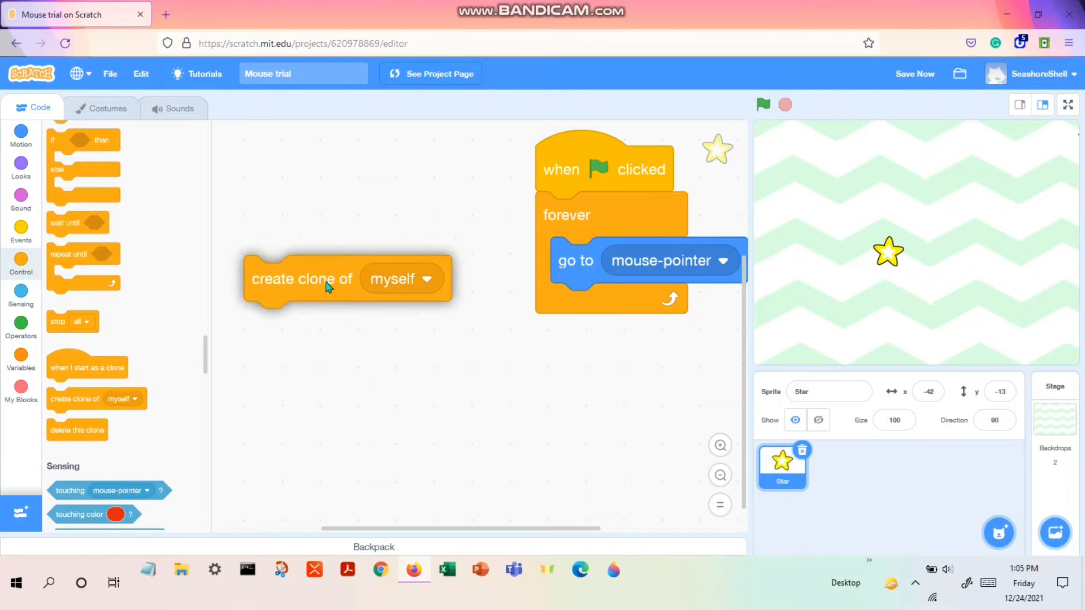
{"action": "left_click_drag", "start_coordinate": [326, 278], "coordinate": [317, 265]}
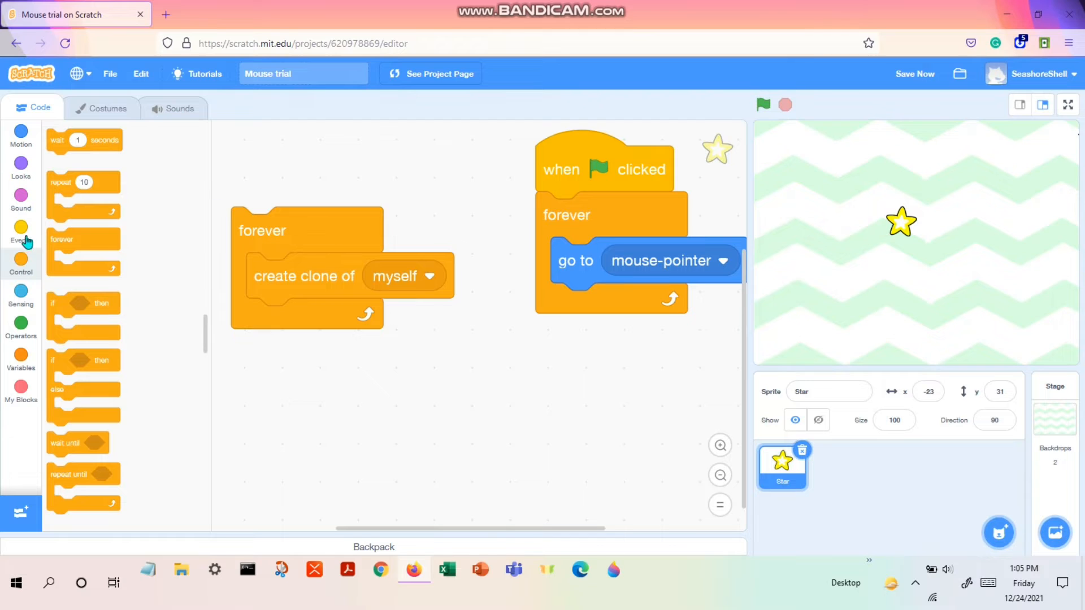
- Attach a 'when green flag clicked' hat to the forever create-clone loop
{"action": "left_click", "coordinate": [21, 233]}
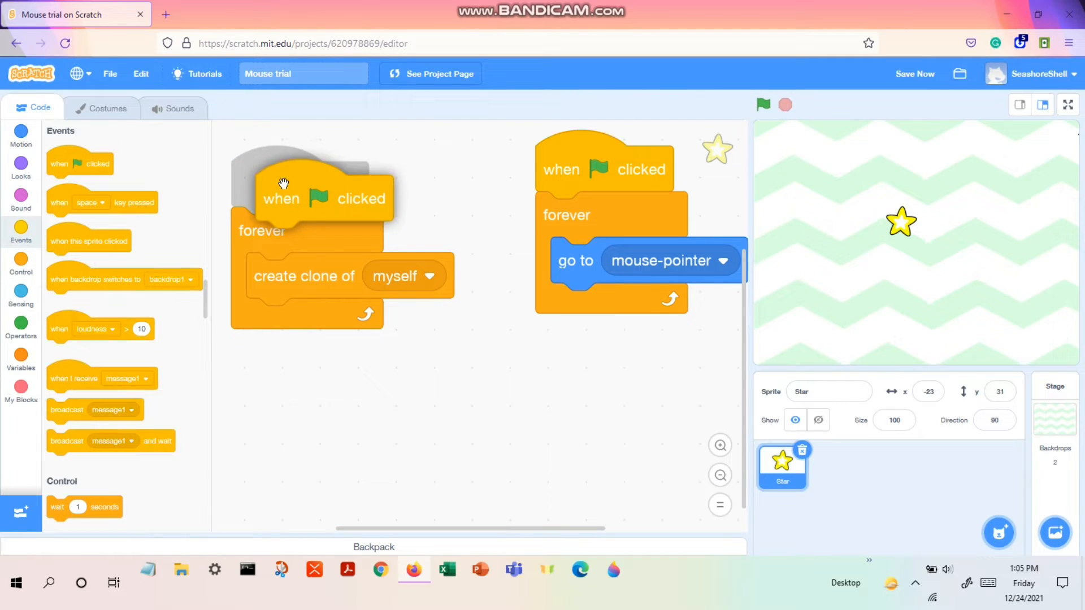
{"action": "left_click_drag", "start_coordinate": [282, 198], "coordinate": [357, 175]}
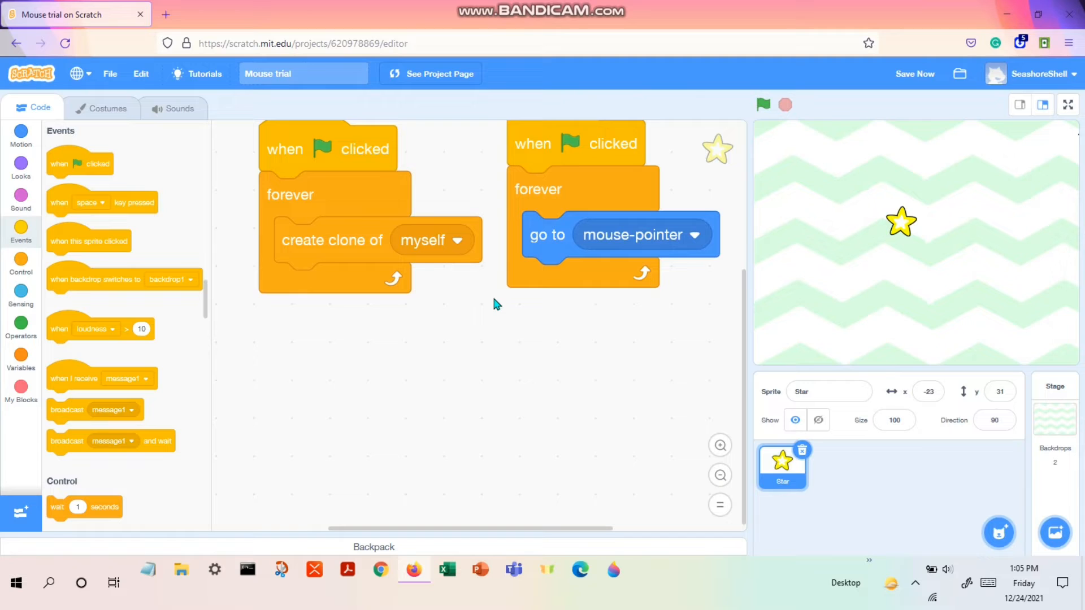
{"action": "mouse_move", "coordinate": [896, 226]}
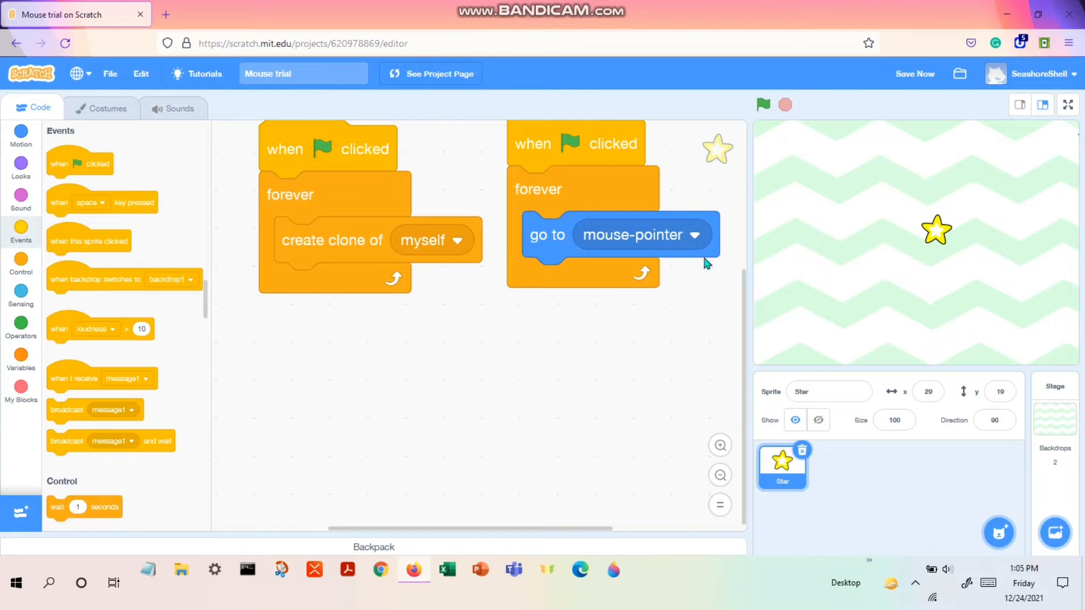
{"action": "mouse_move", "coordinate": [423, 370]}
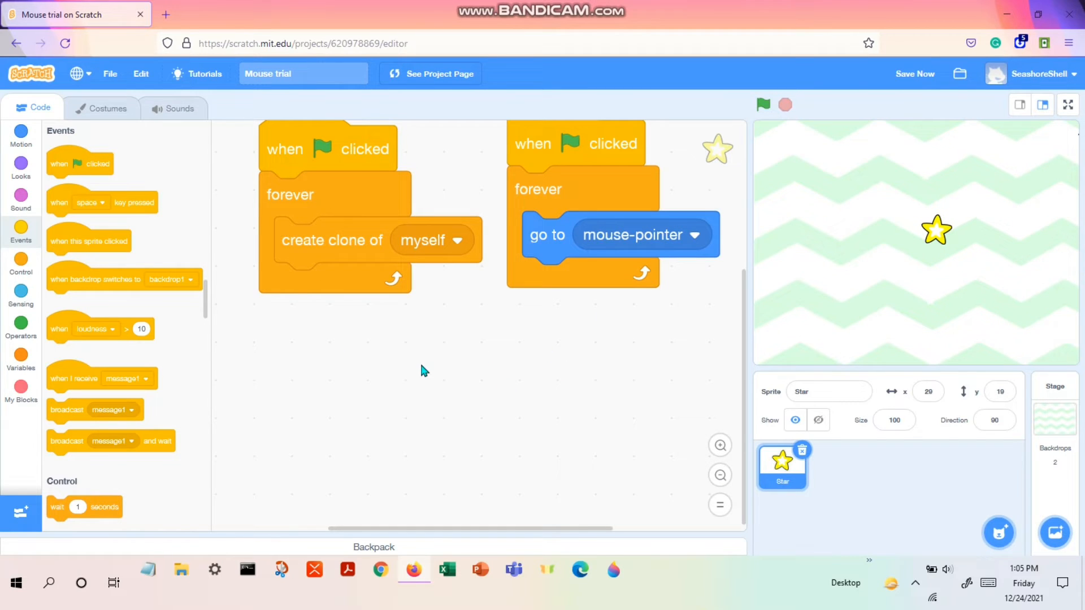
{"action": "mouse_move", "coordinate": [95, 213]}
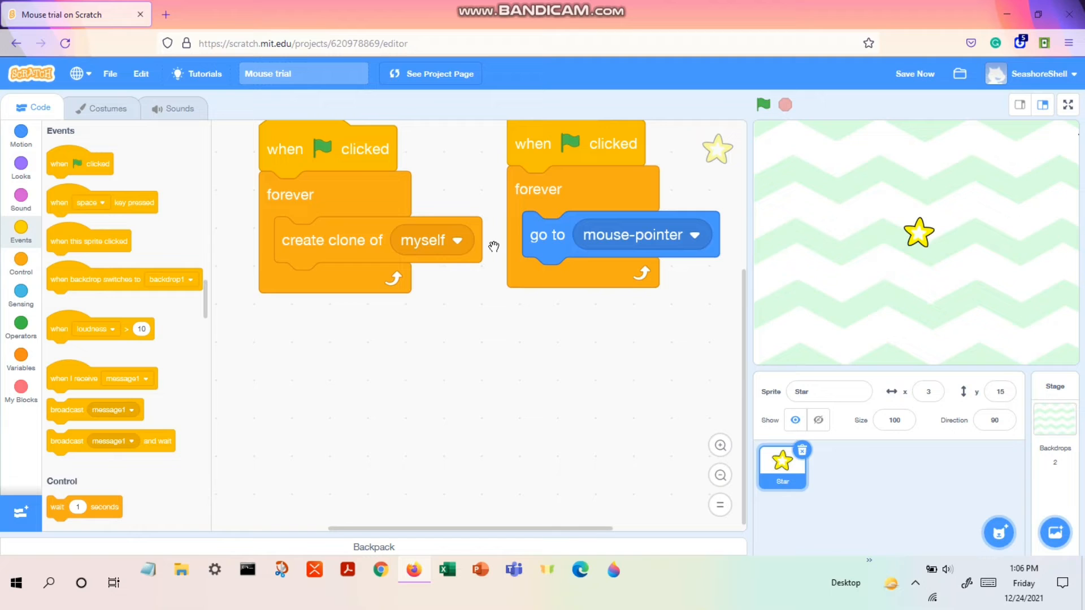
{"action": "left_click", "coordinate": [22, 269]}
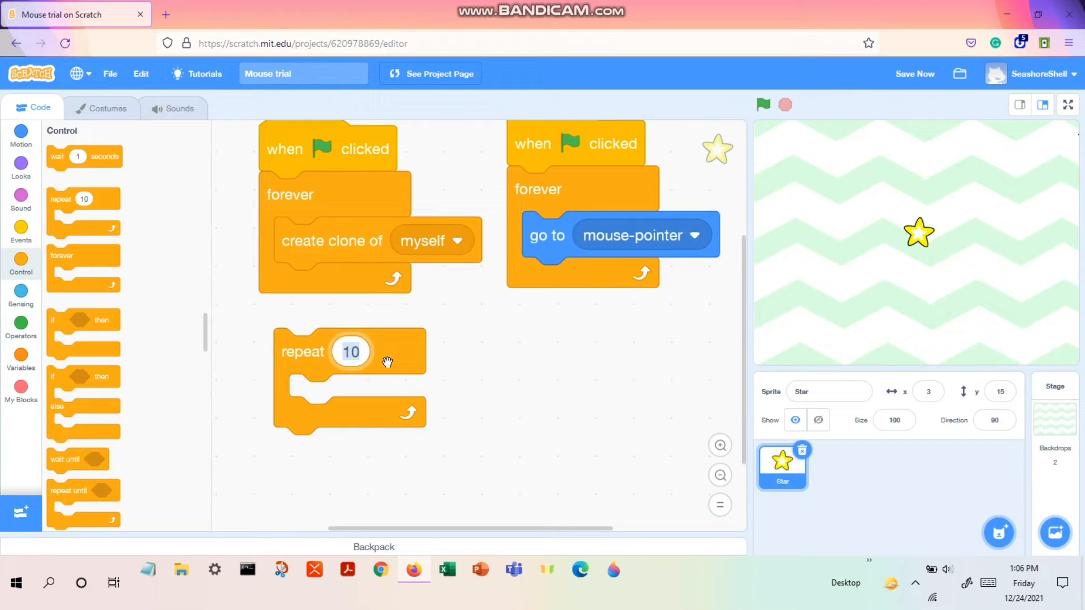
- Change the loose repeat block's count to 2, then set it back to 10
{"action": "type", "text": "2"}
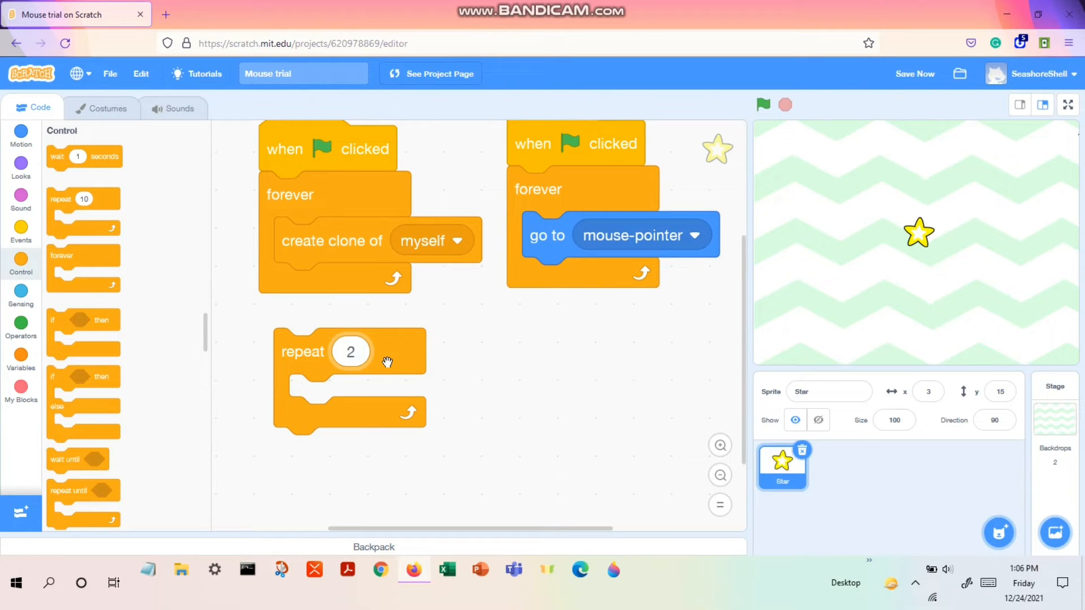
{"action": "type", "text": "10"}
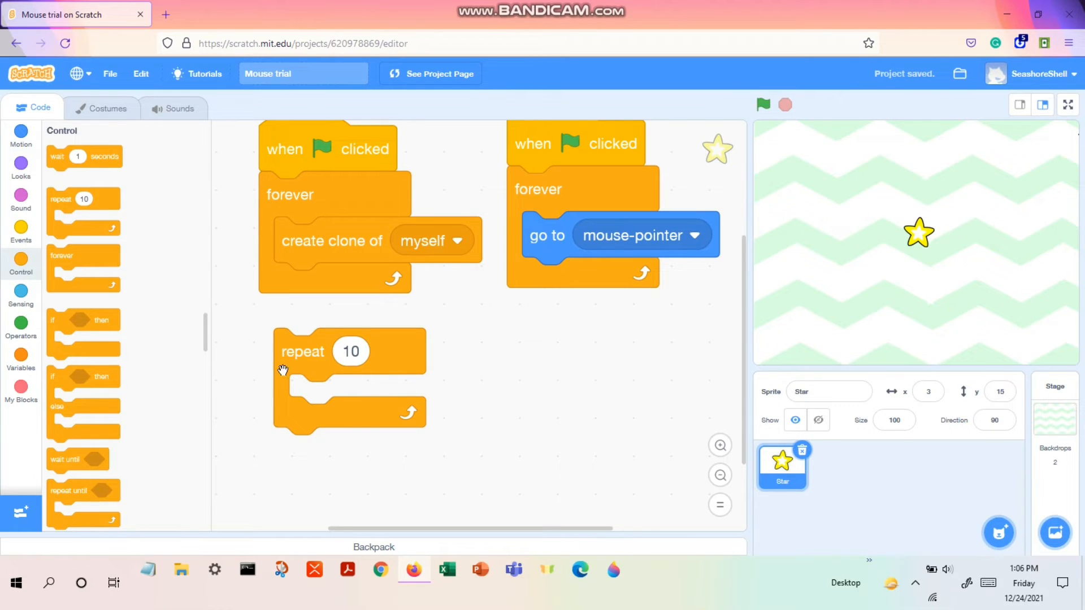
{"action": "mouse_move", "coordinate": [457, 312]}
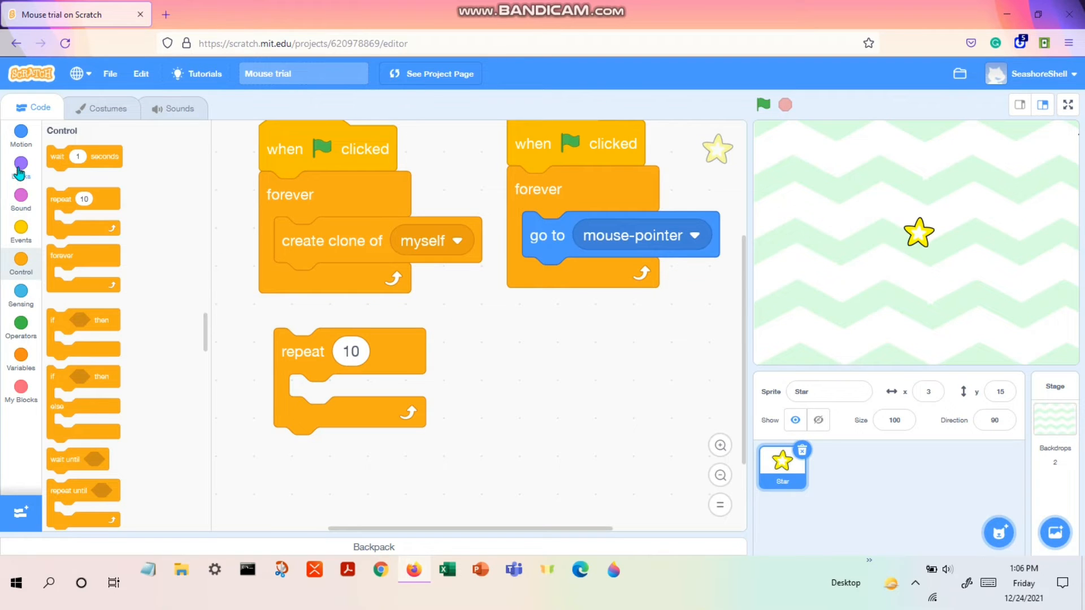
{"action": "left_click", "coordinate": [21, 164]}
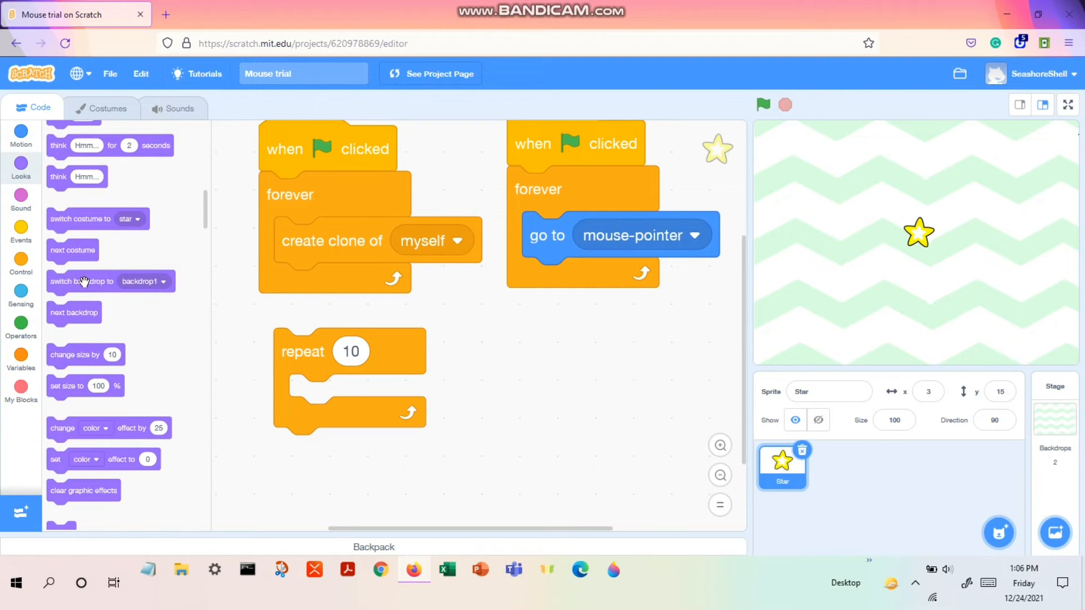
- Put 'change color effect by 25' and 'move 10 steps' inside the repeat 10 loop
{"action": "left_click_drag", "start_coordinate": [109, 428], "coordinate": [325, 482]}
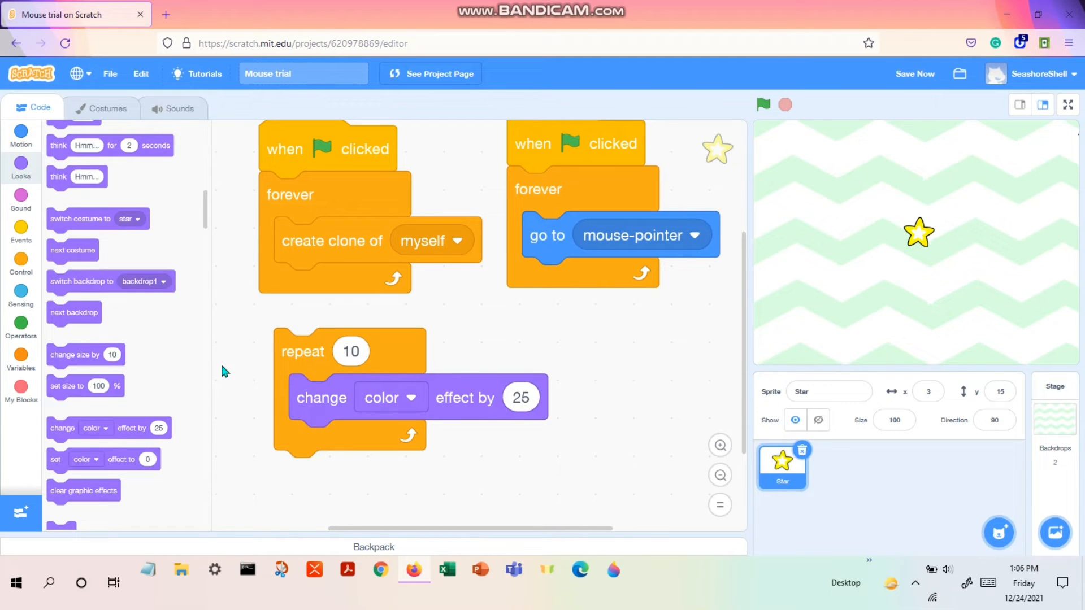
{"action": "left_click", "coordinate": [20, 136]}
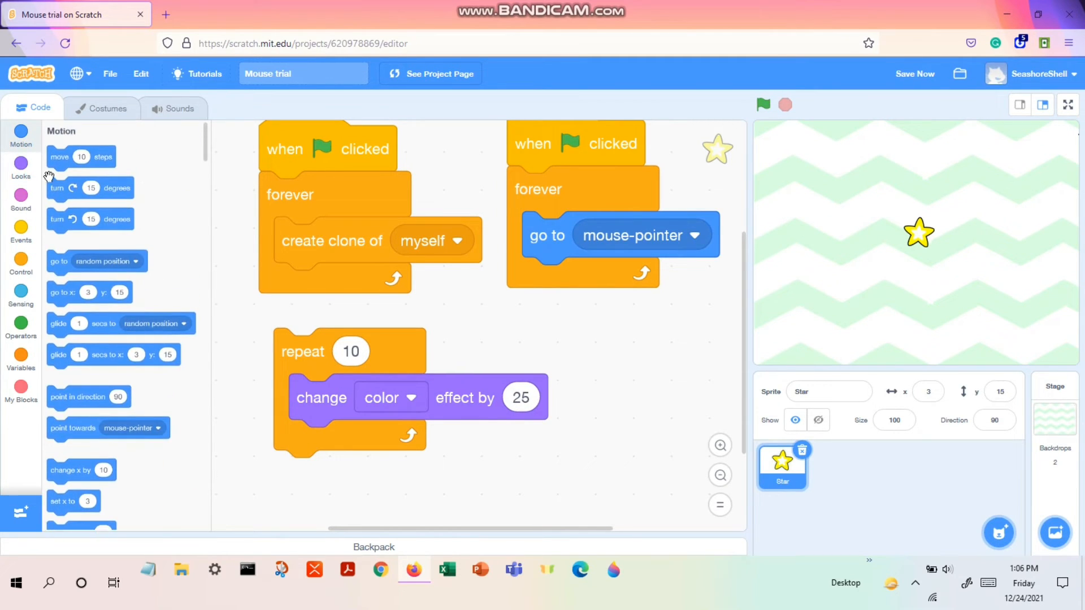
{"action": "left_click_drag", "start_coordinate": [58, 157], "coordinate": [315, 443]}
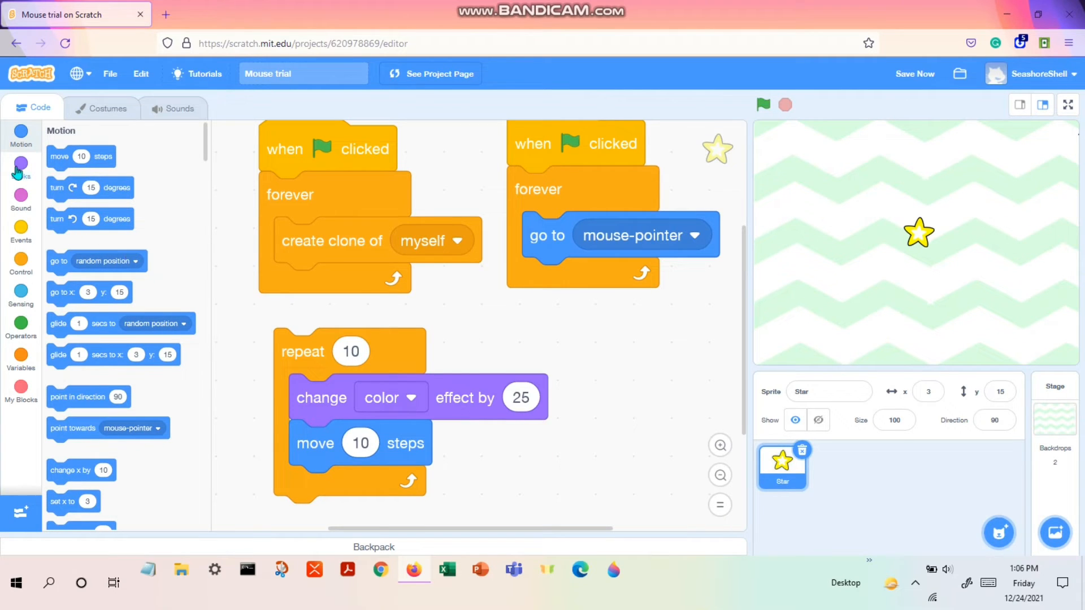
{"action": "left_click", "coordinate": [21, 168]}
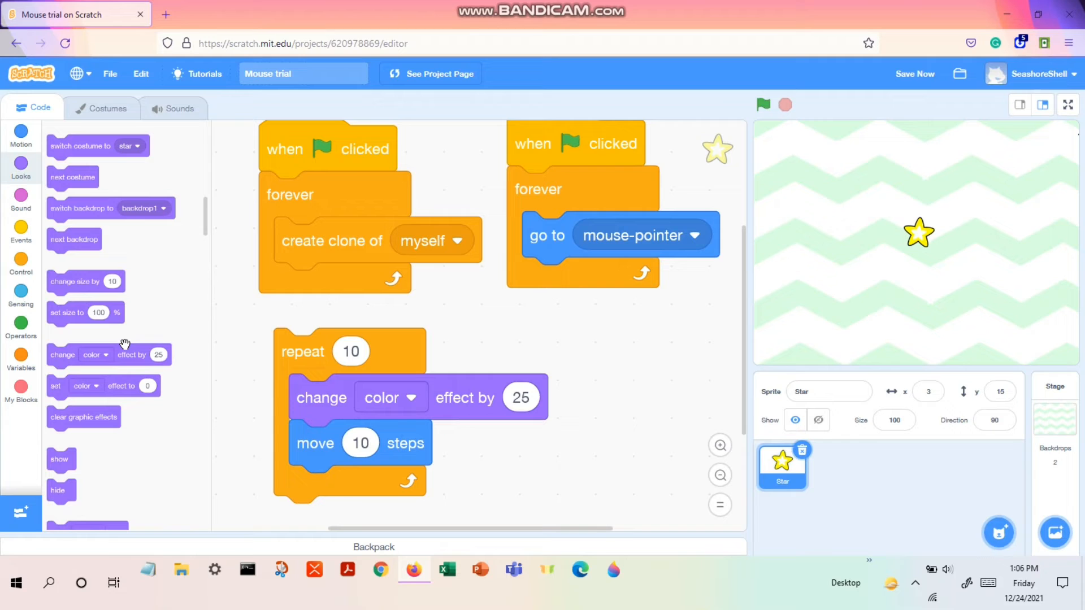
{"action": "mouse_move", "coordinate": [51, 363]}
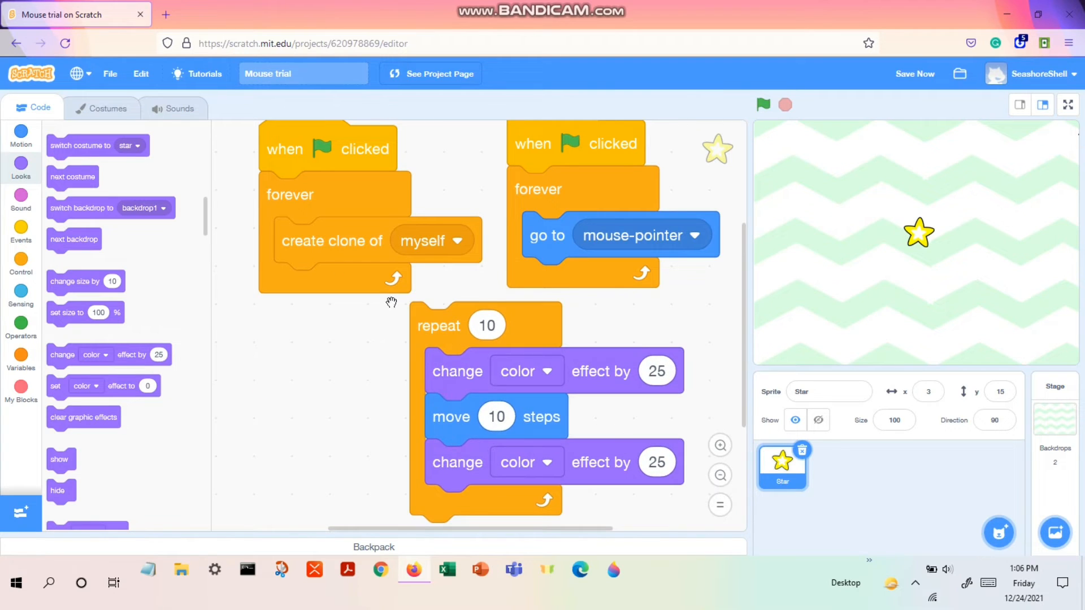
{"action": "mouse_move", "coordinate": [517, 484]}
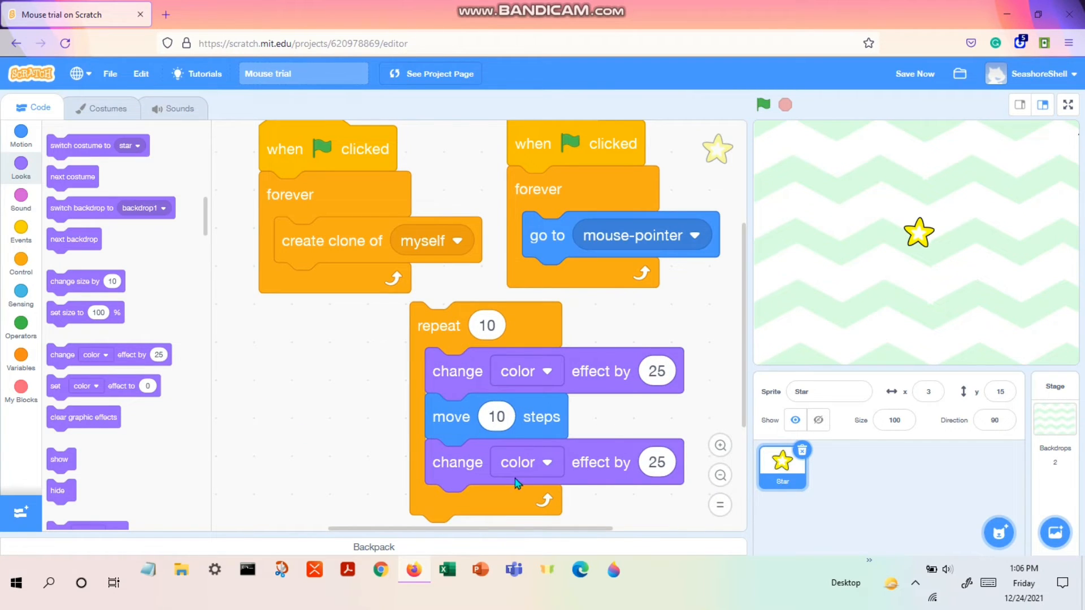
- Switch the loop's second effect block to the ghost effect with value 10
{"action": "left_click", "coordinate": [527, 461]}
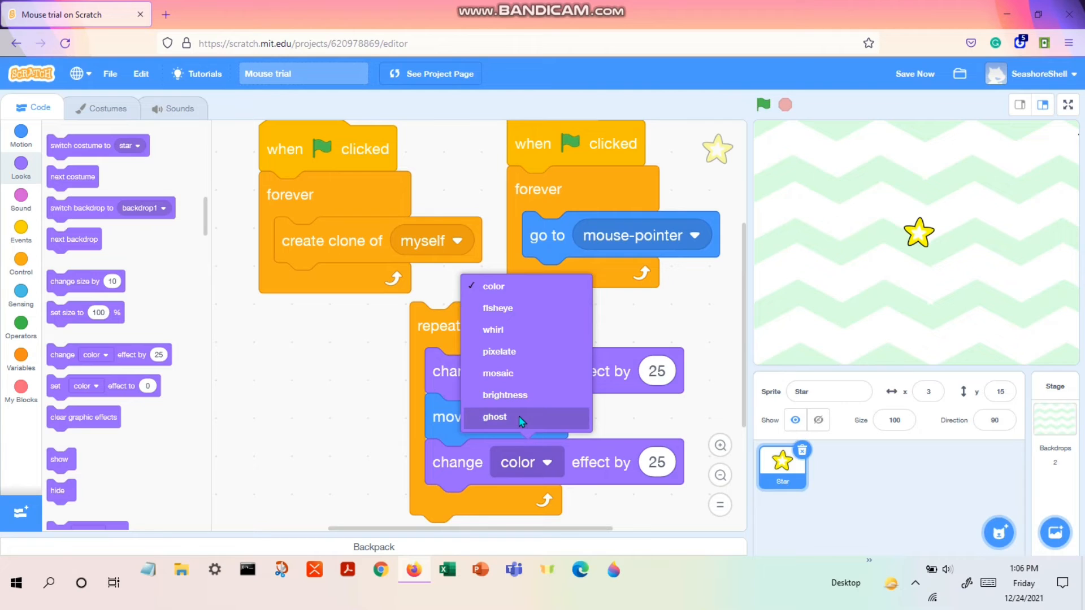
{"action": "left_click", "coordinate": [495, 417]}
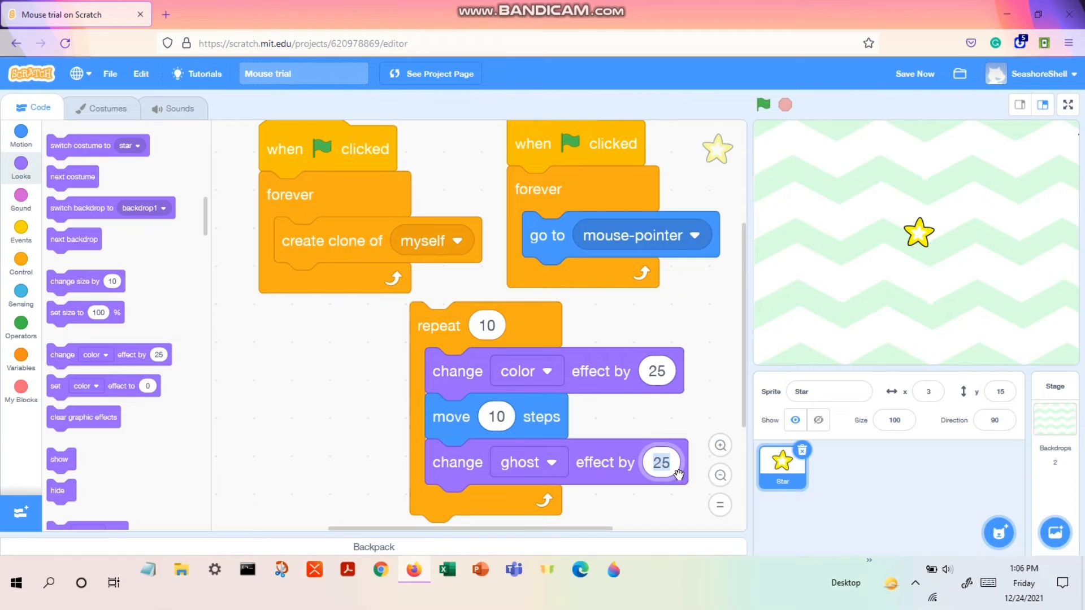
{"action": "type", "text": "10"}
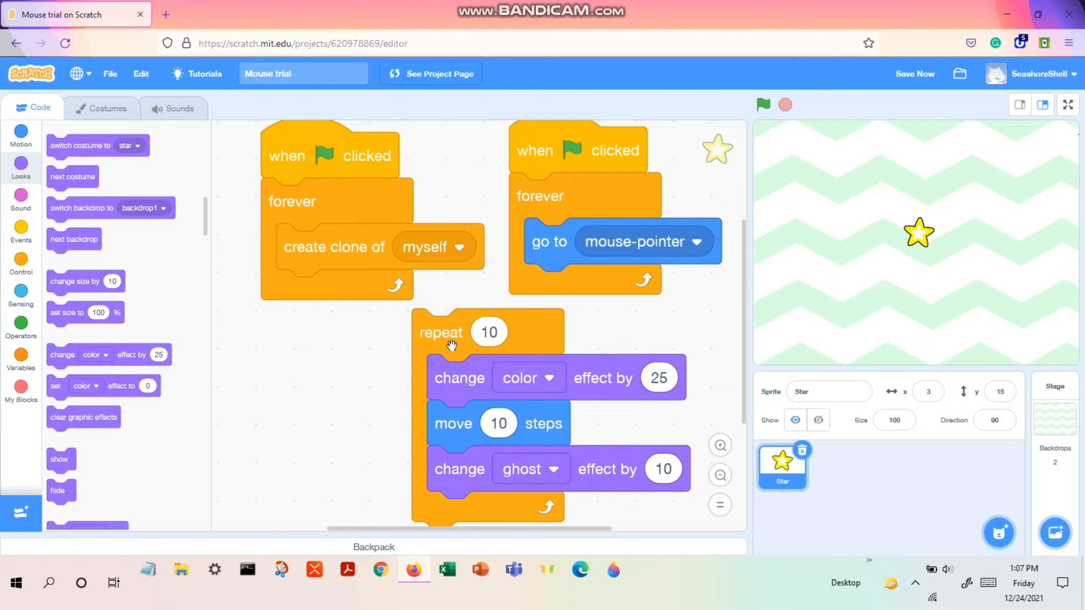
- Reposition the repeat 10 stack in the workspace
{"action": "left_click_drag", "start_coordinate": [441, 333], "coordinate": [407, 342]}
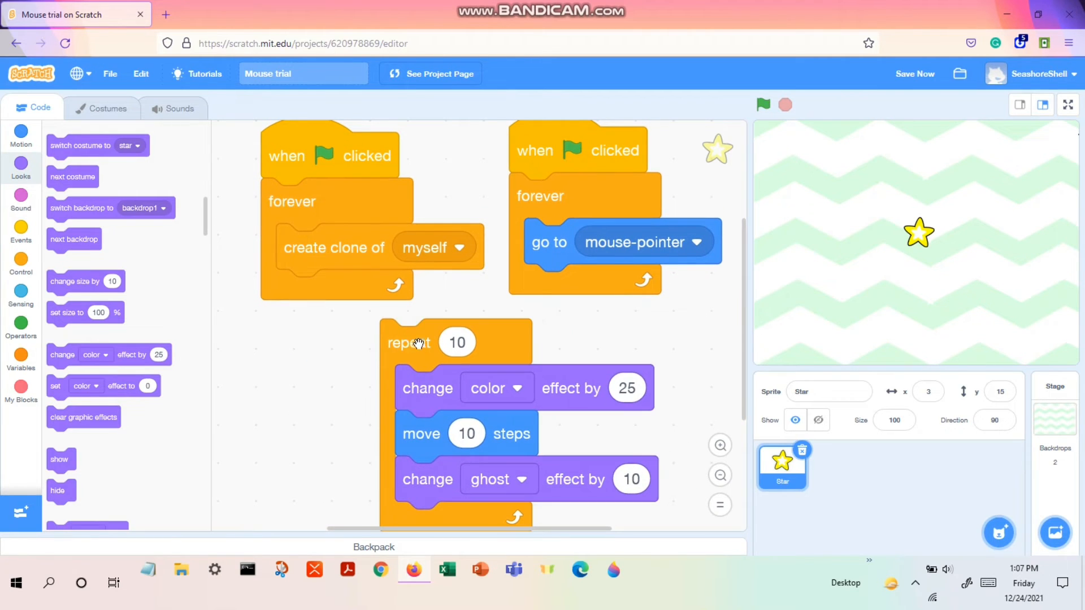
{"action": "mouse_move", "coordinate": [21, 325]}
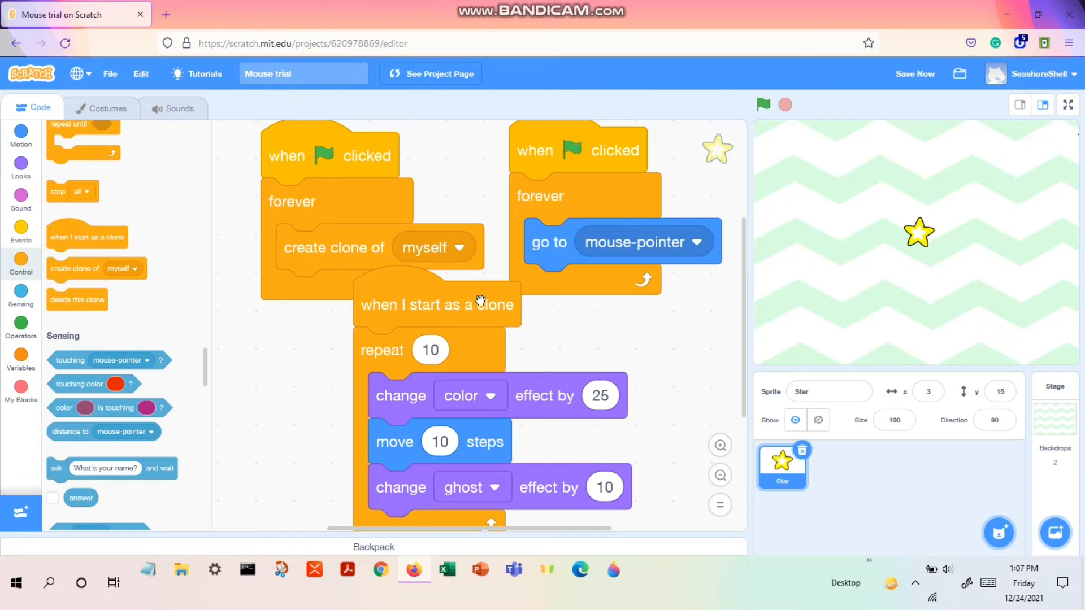
{"action": "mouse_move", "coordinate": [428, 288]}
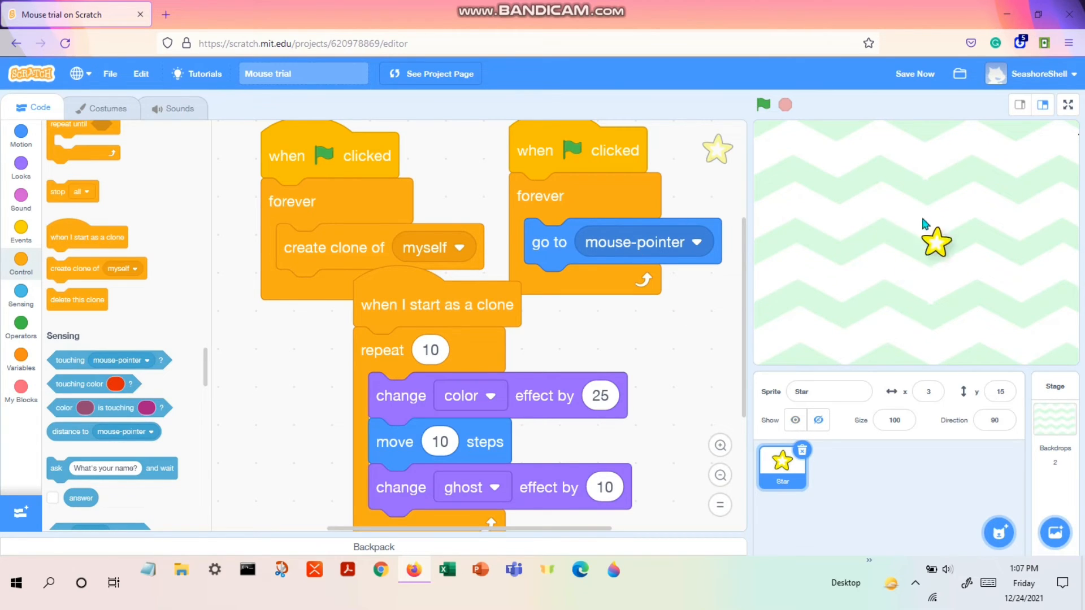
{"action": "mouse_move", "coordinate": [941, 245]}
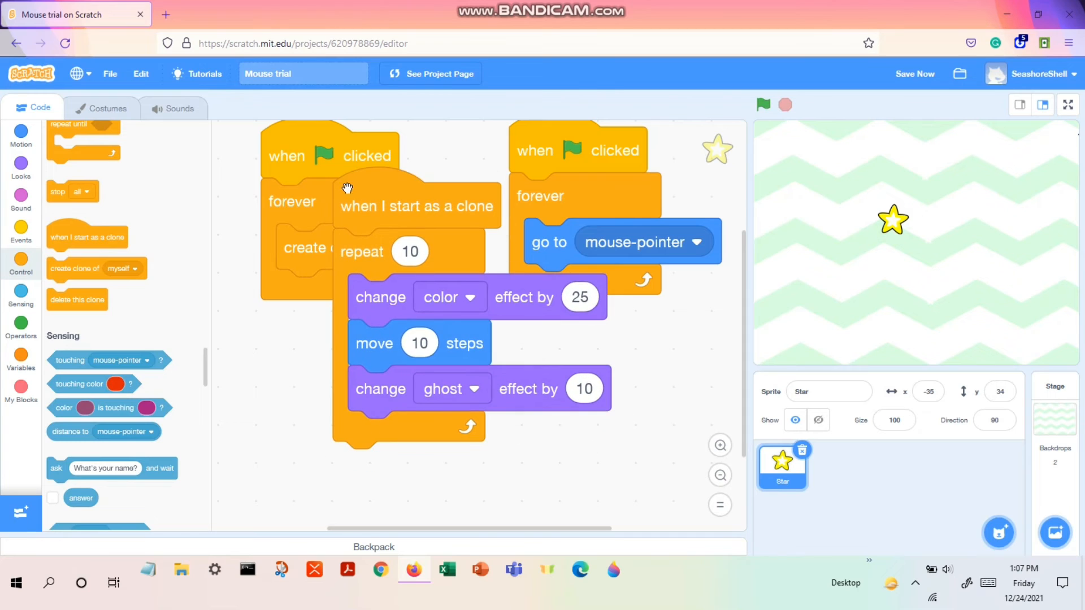
{"action": "mouse_move", "coordinate": [256, 422]}
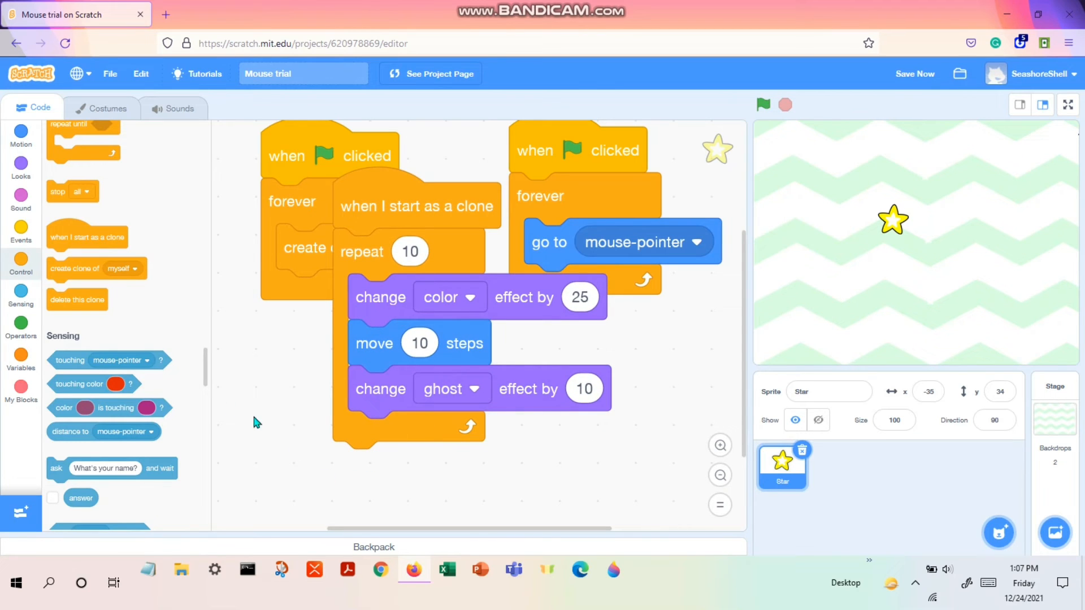
- Attach 'delete this clone' after the clone's repeat loop and run the project
{"action": "left_click_drag", "start_coordinate": [77, 299], "coordinate": [395, 465]}
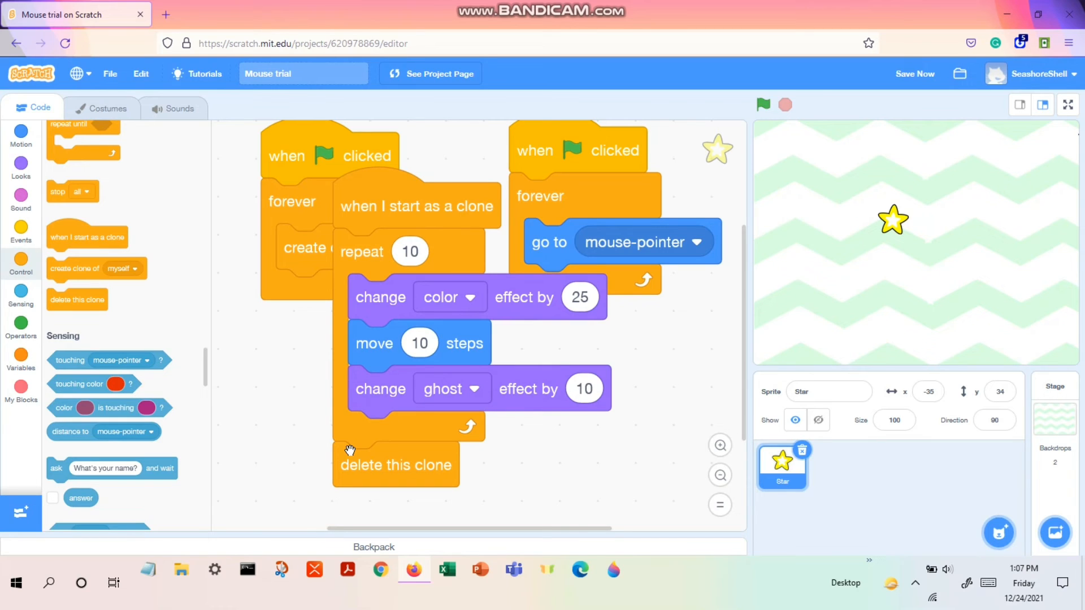
{"action": "mouse_move", "coordinate": [362, 453]}
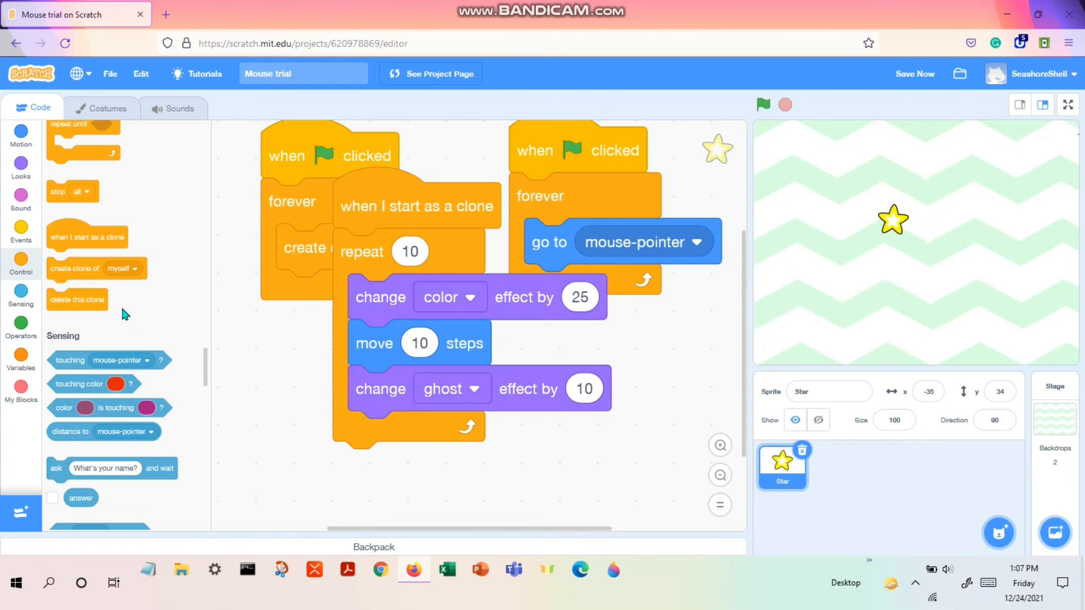
{"action": "left_click", "coordinate": [764, 105]}
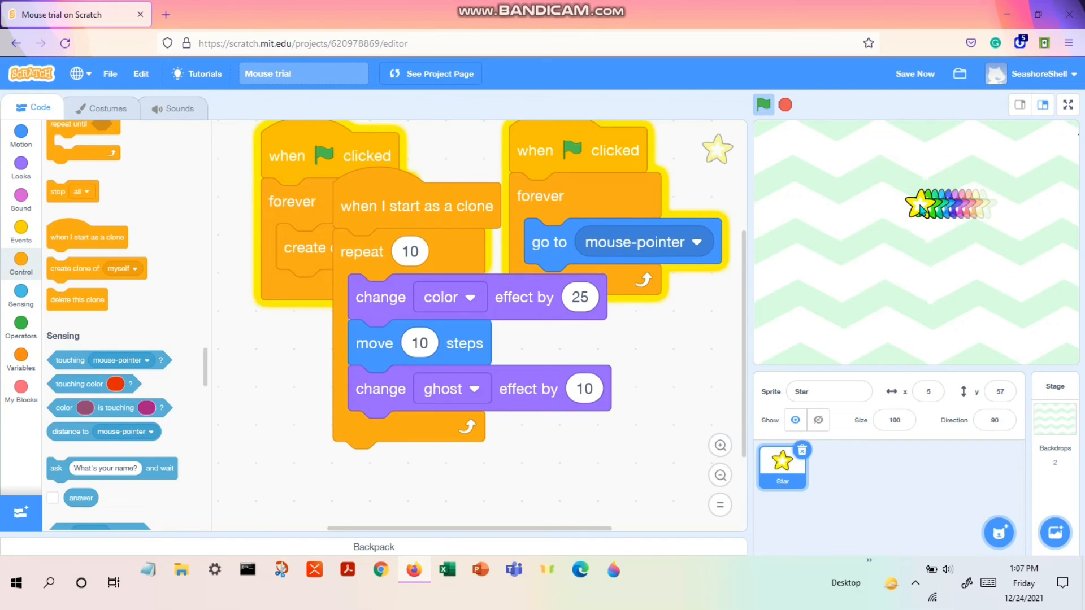
{"action": "mouse_move", "coordinate": [856, 216]}
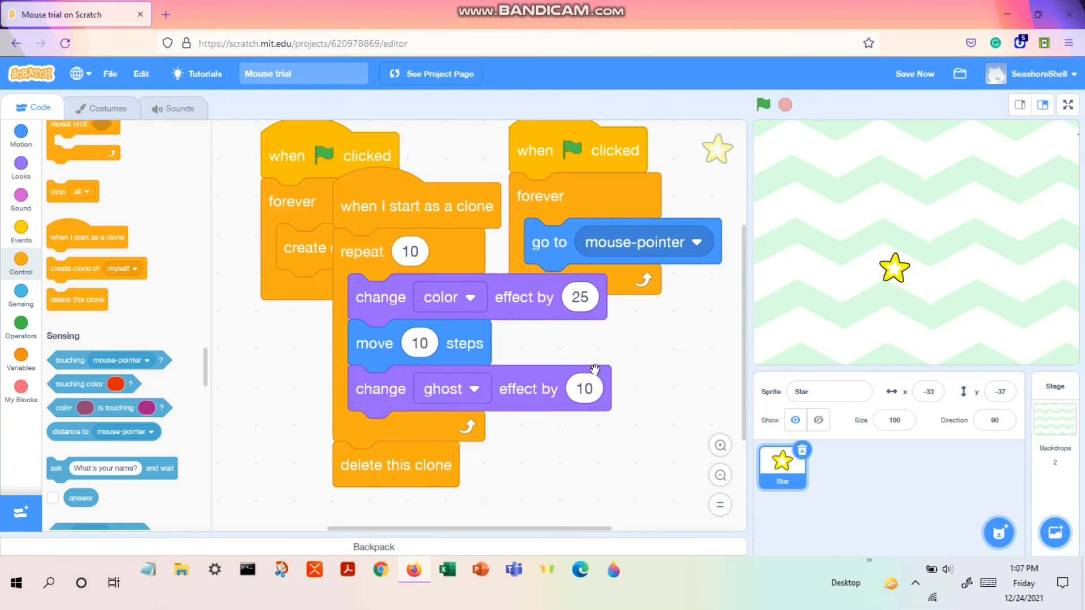
{"action": "mouse_move", "coordinate": [837, 139]}
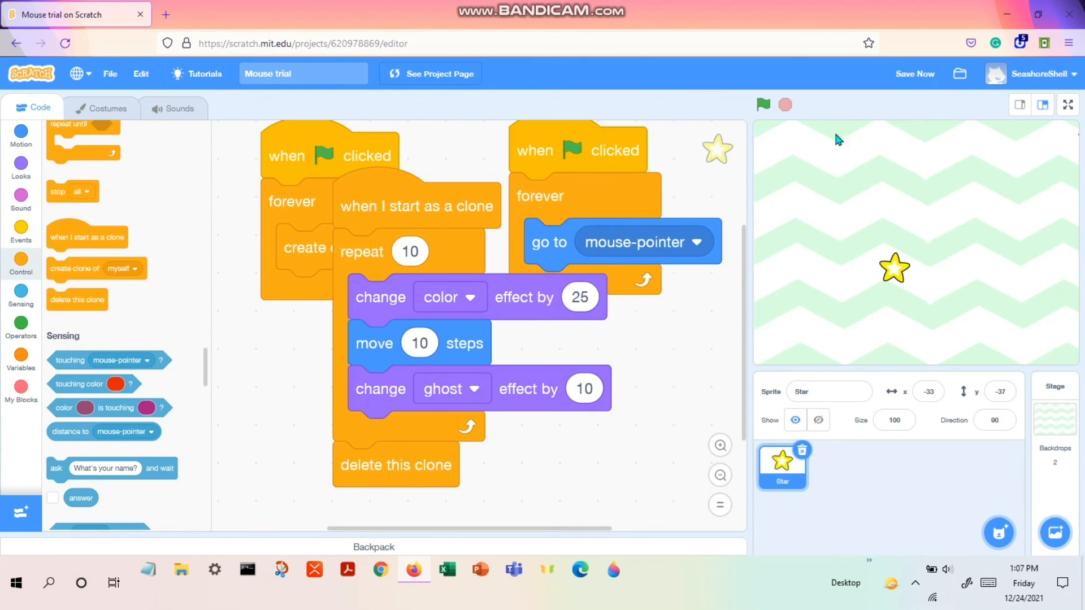
- Rerun the project with the green flag to test the self-deleting star clones
{"action": "left_click", "coordinate": [762, 105]}
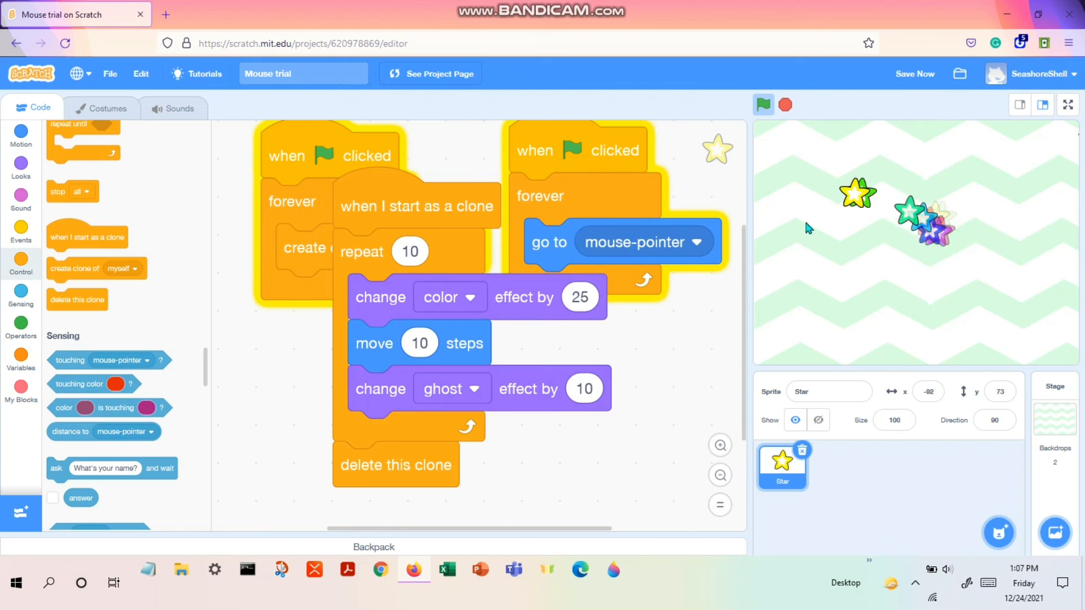